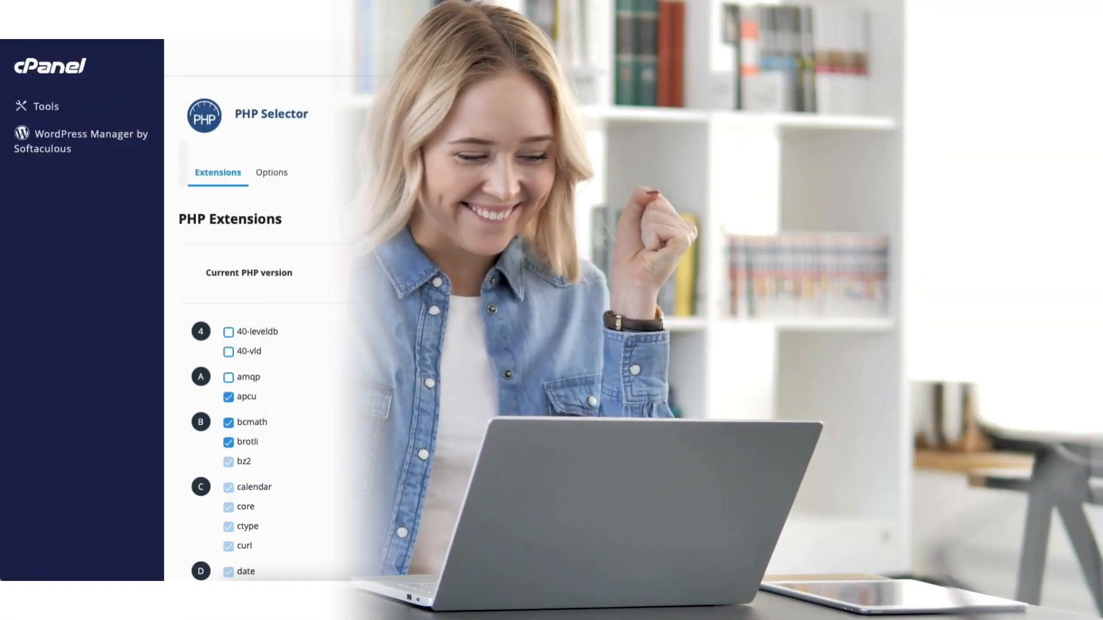
- Return to the cPanel Tools dashboard from the PHP Selector intro screen
left_click(460, 273)
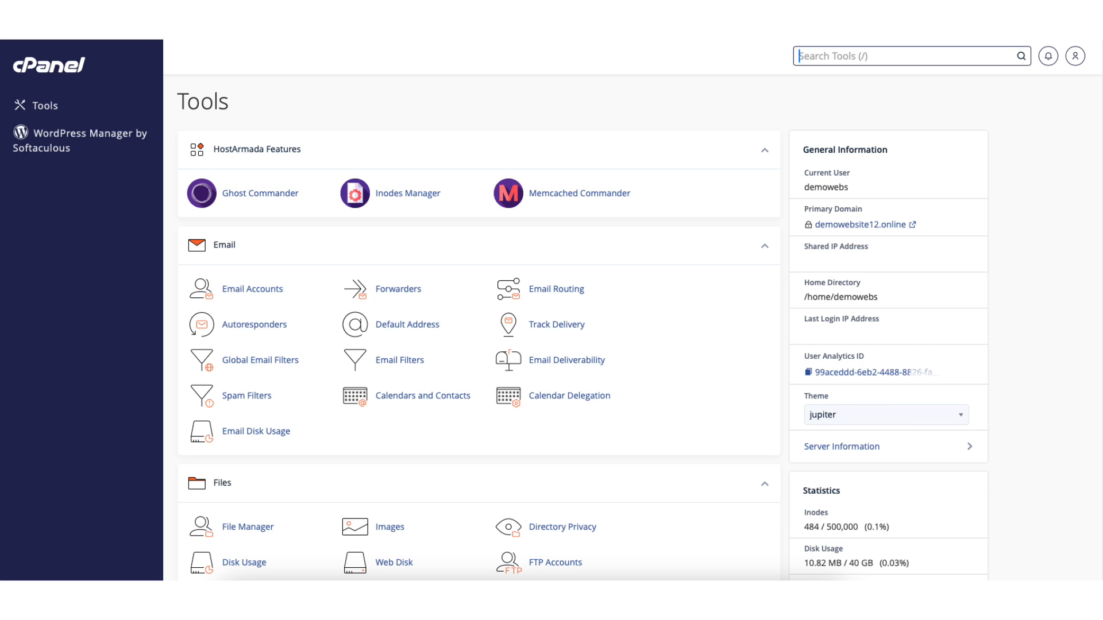
scroll("down", 3)
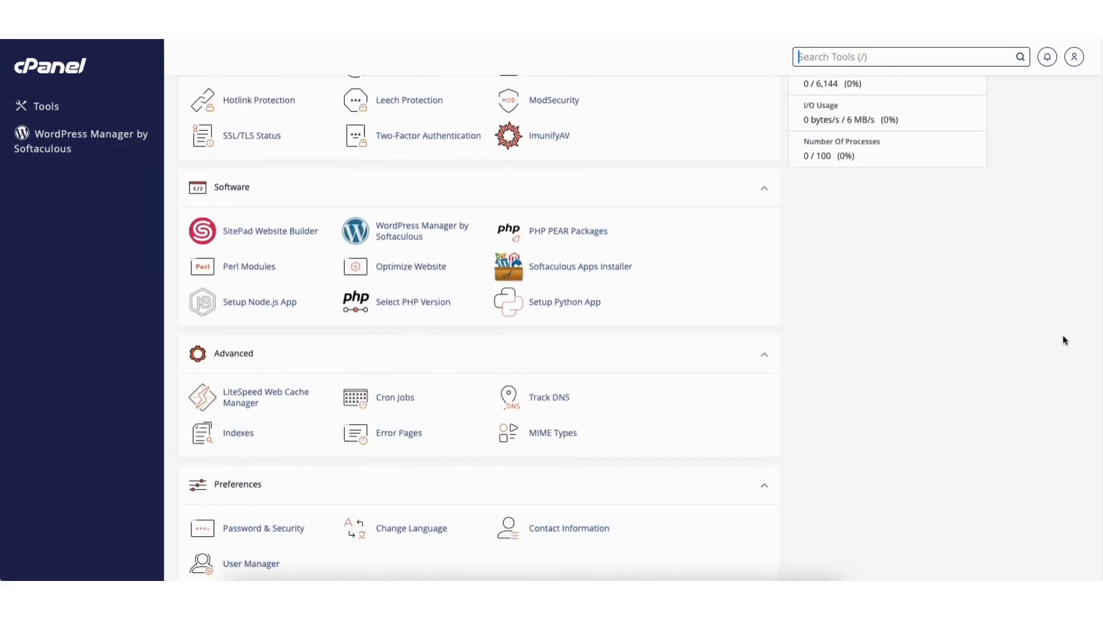
scroll("down", 3)
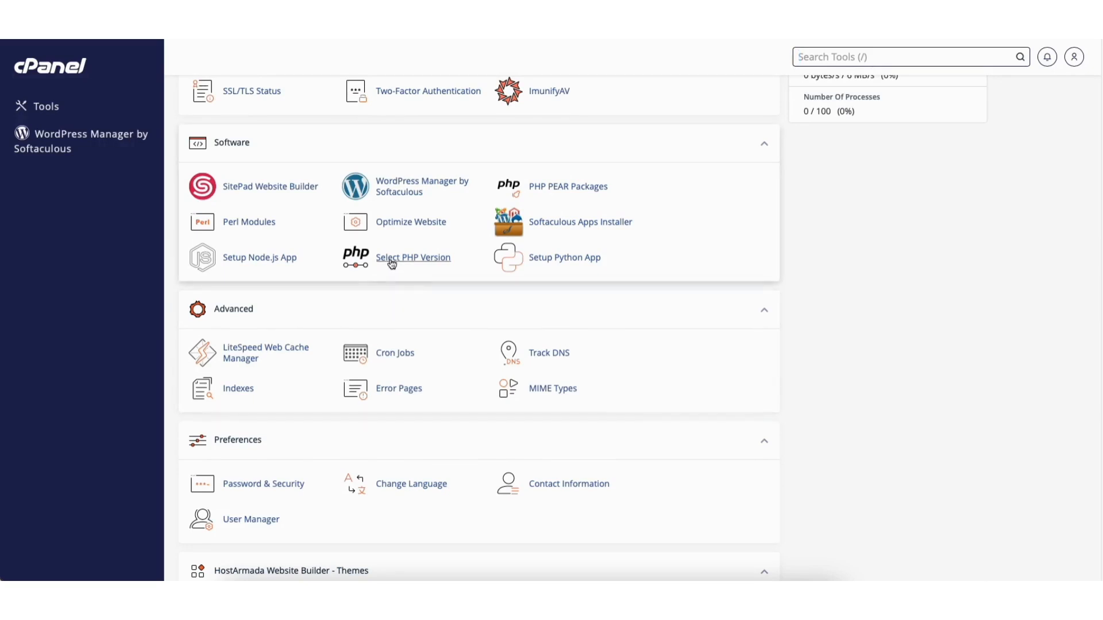
mouse_move(396, 263)
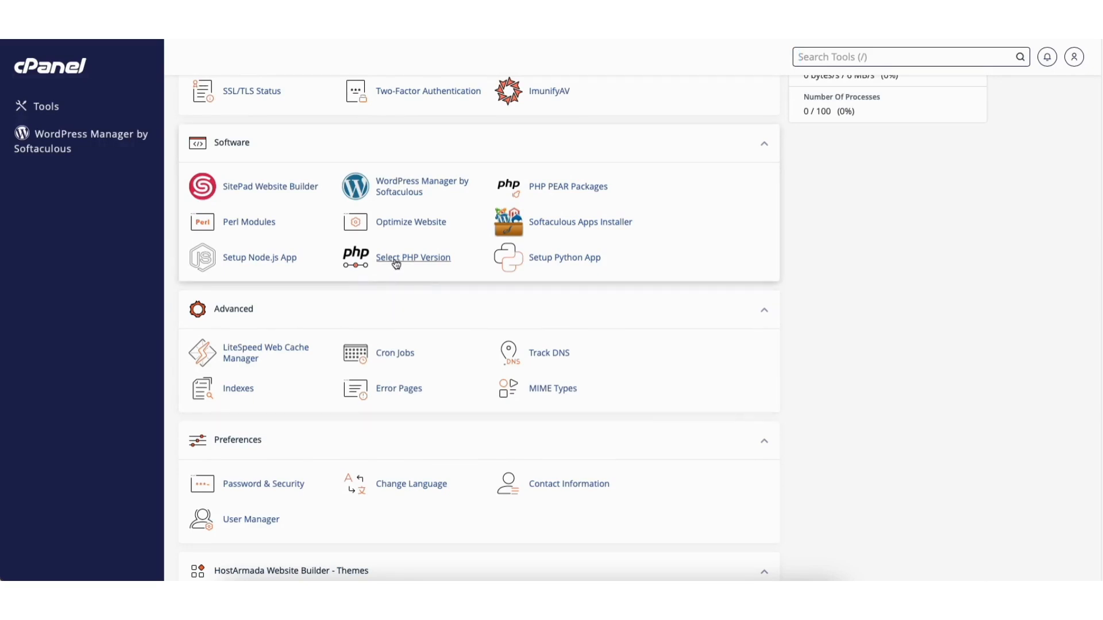
- Open Select PHP Version from the Software section
left_click(413, 258)
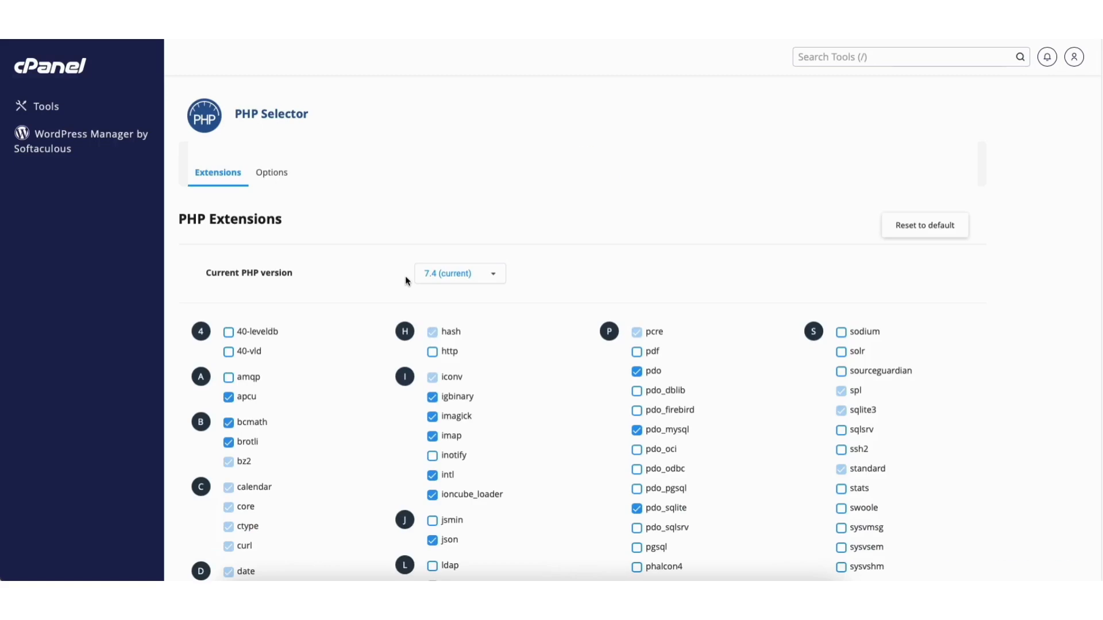
mouse_move(462, 280)
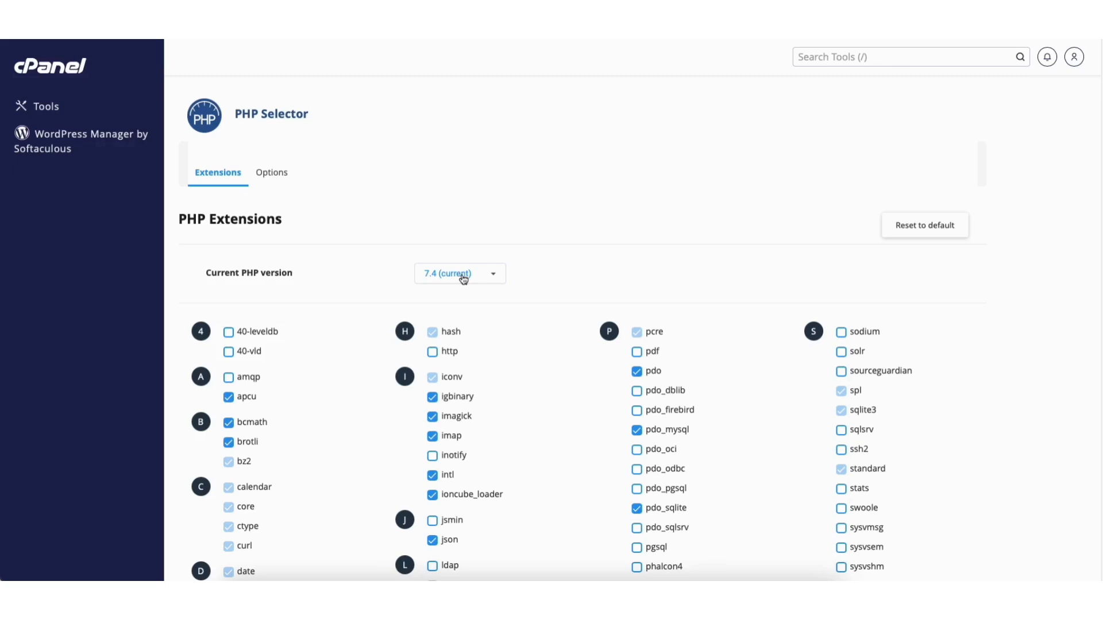
mouse_move(490, 280)
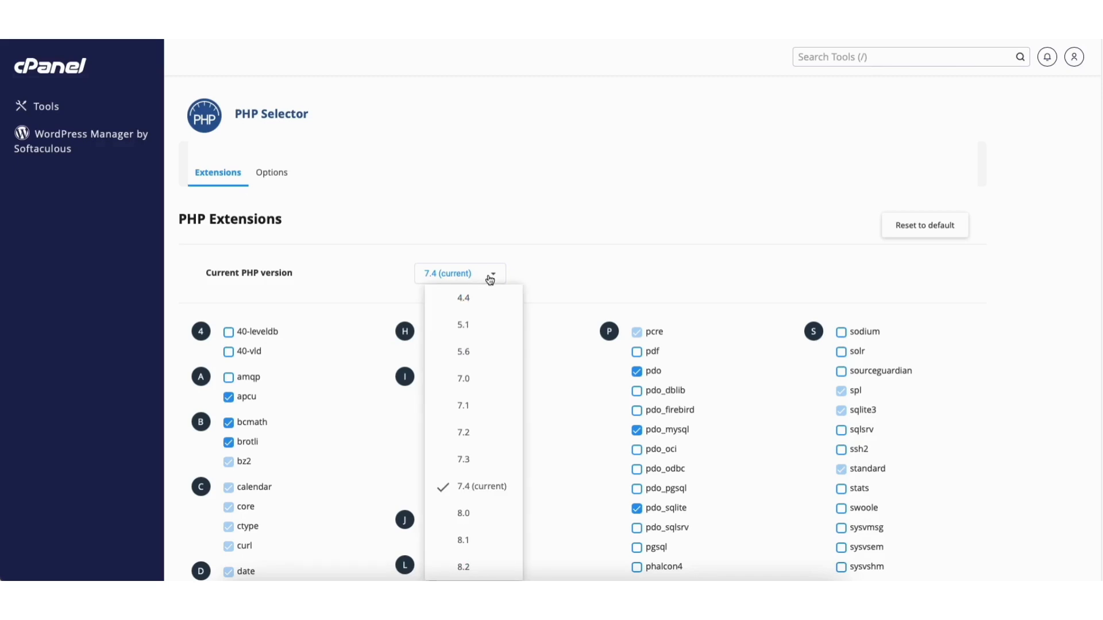
mouse_move(468, 476)
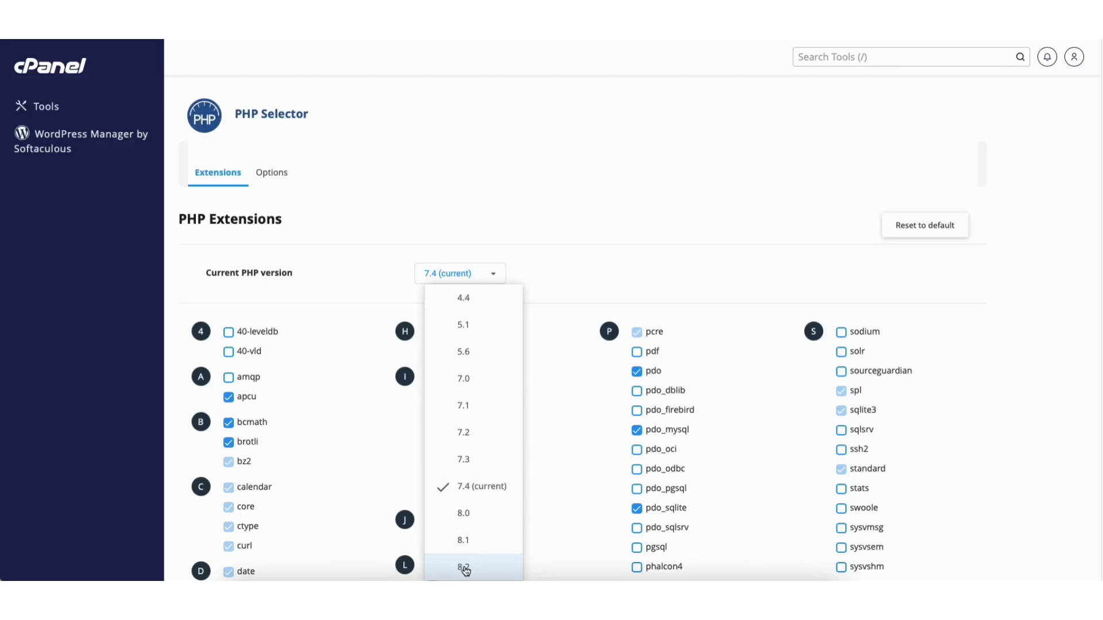
- Pick 8.2 from the Current PHP version dropdown
left_click(462, 567)
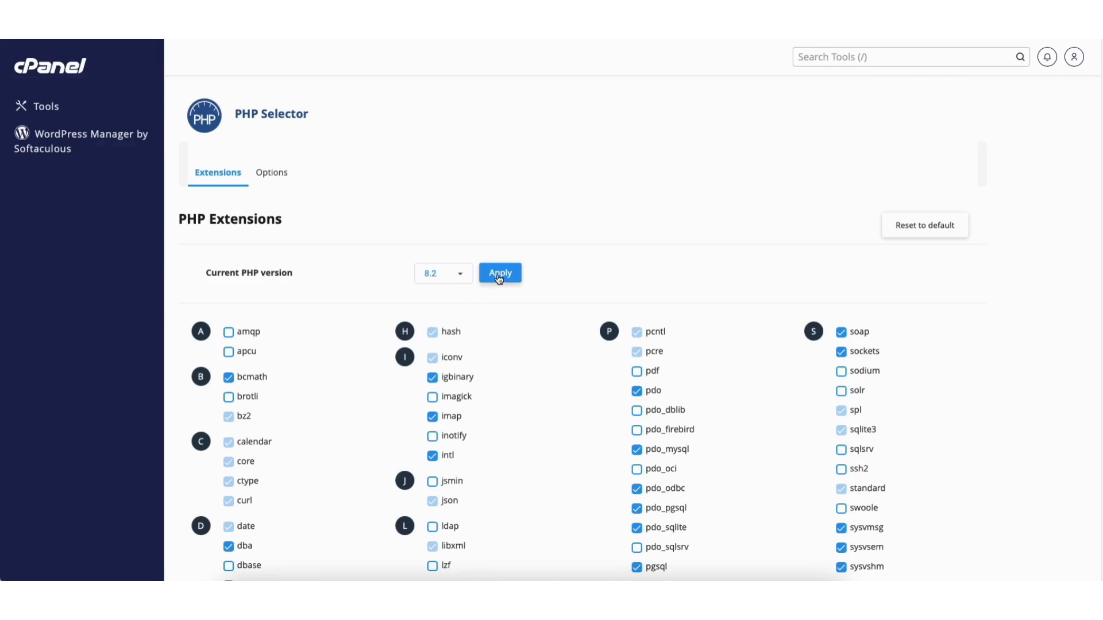
- Apply PHP 8.2 as the current version
left_click(500, 273)
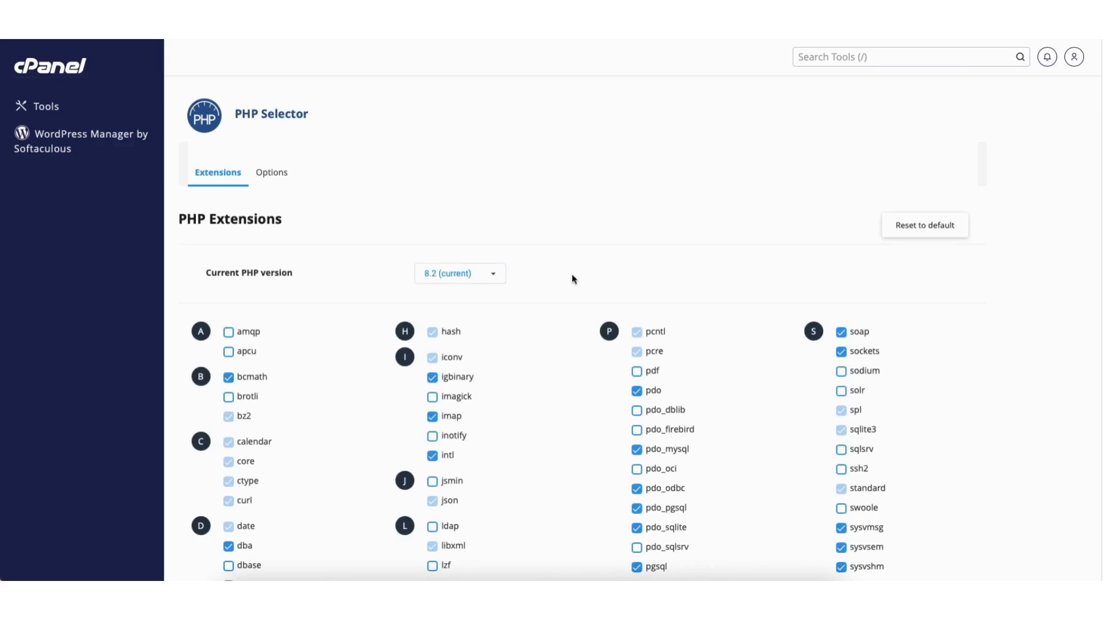
mouse_move(529, 289)
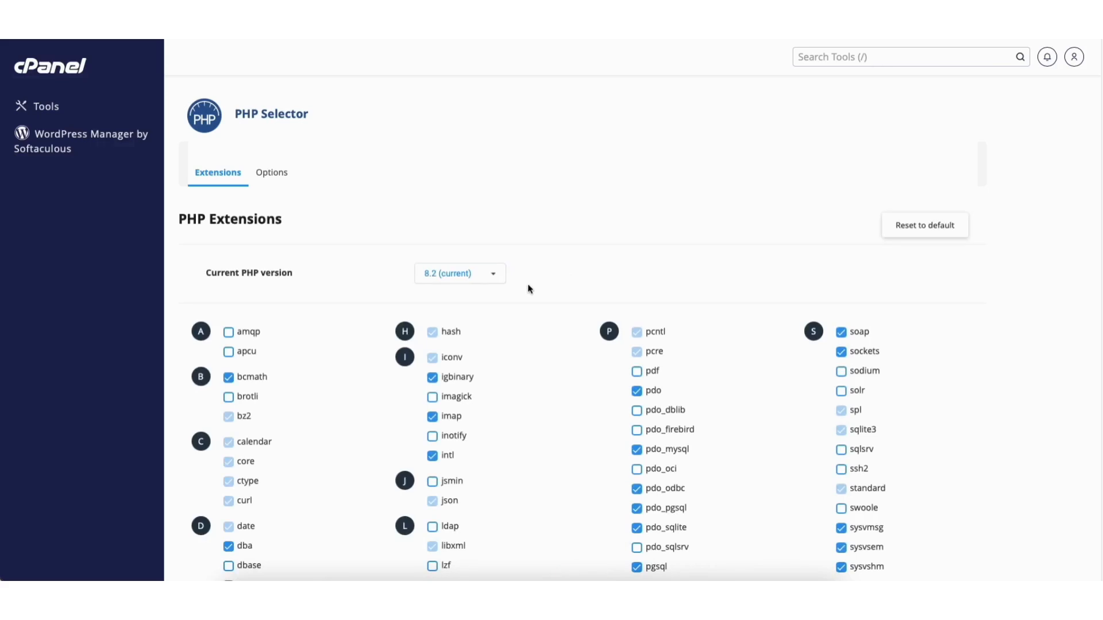